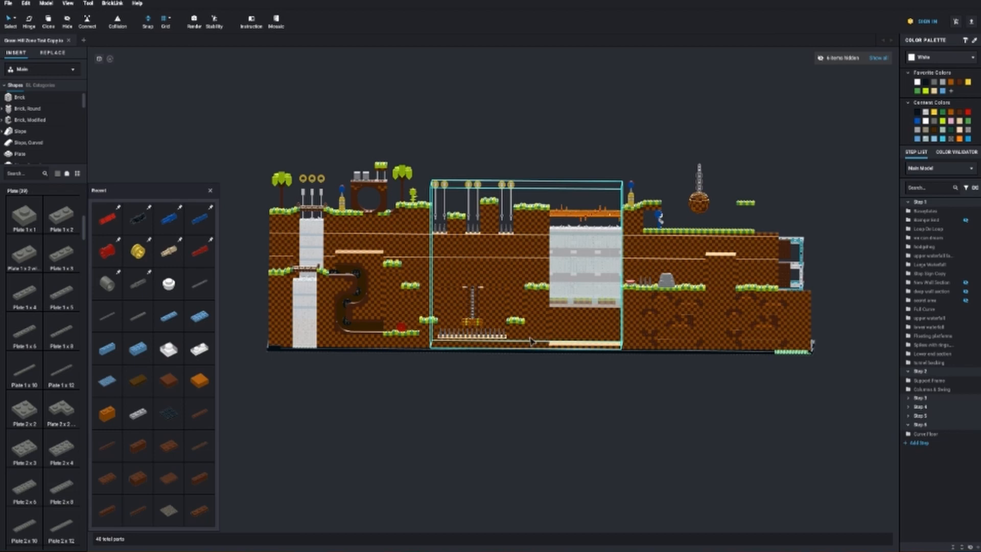
mouse_move(536, 308)
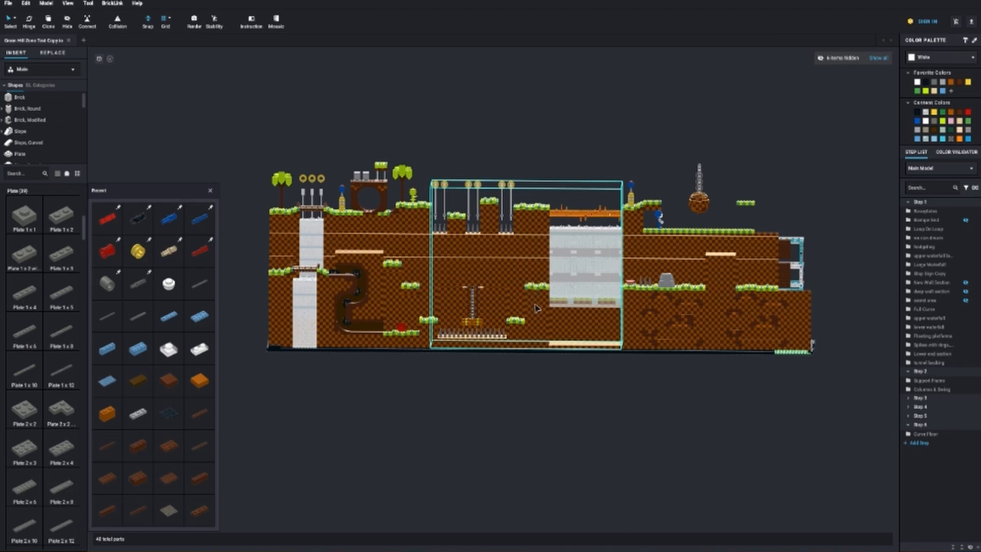
mouse_move(530, 335)
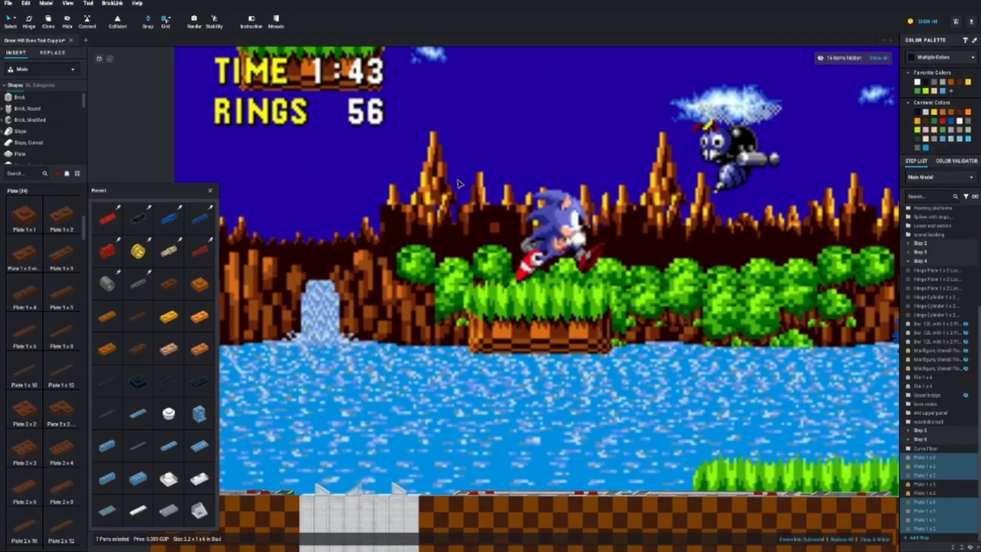
mouse_move(646, 168)
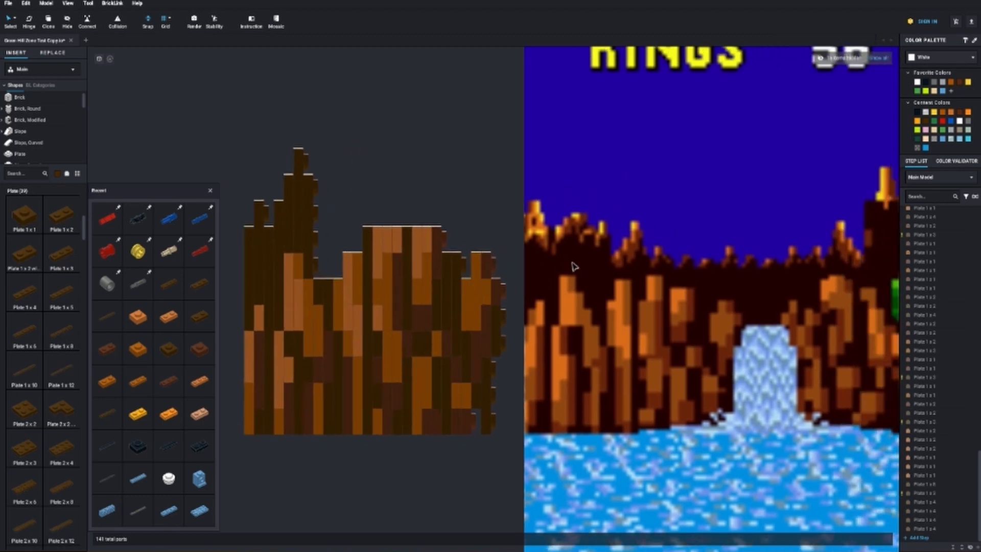
mouse_move(545, 245)
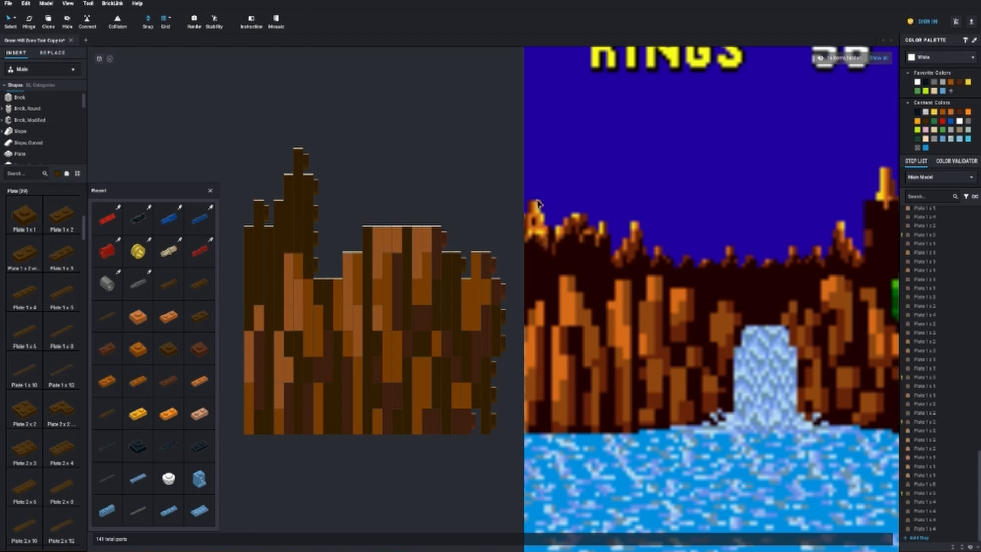
mouse_move(547, 246)
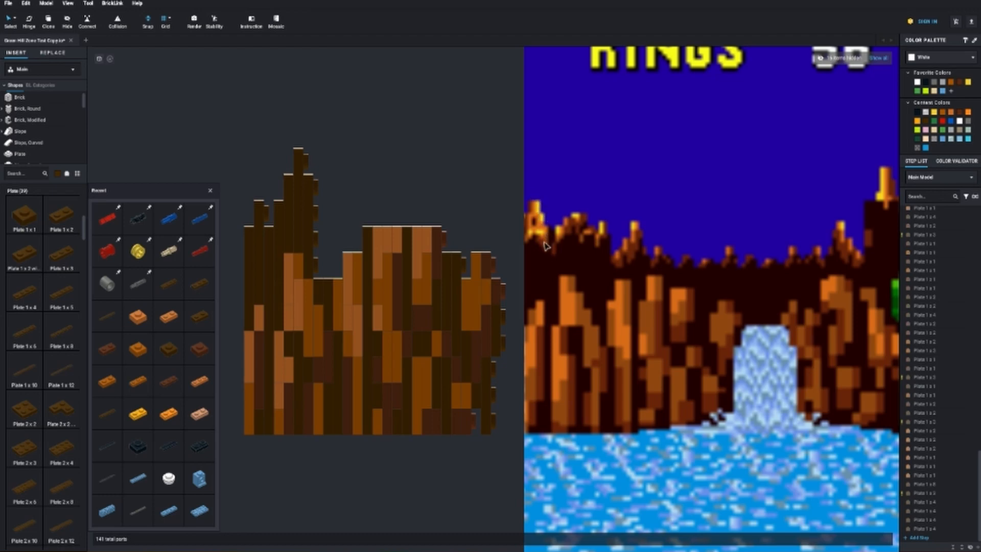
mouse_move(477, 212)
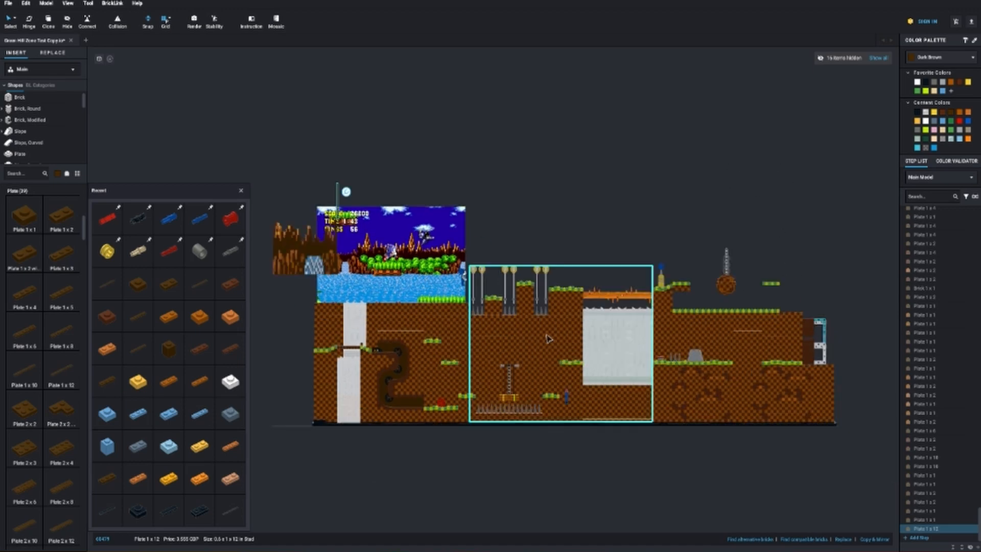
mouse_move(582, 391)
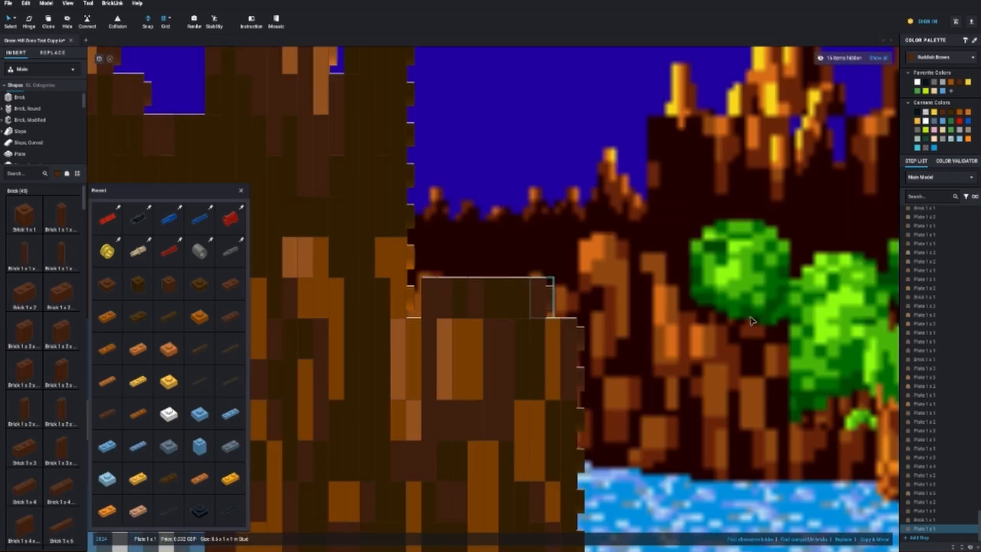
mouse_move(730, 282)
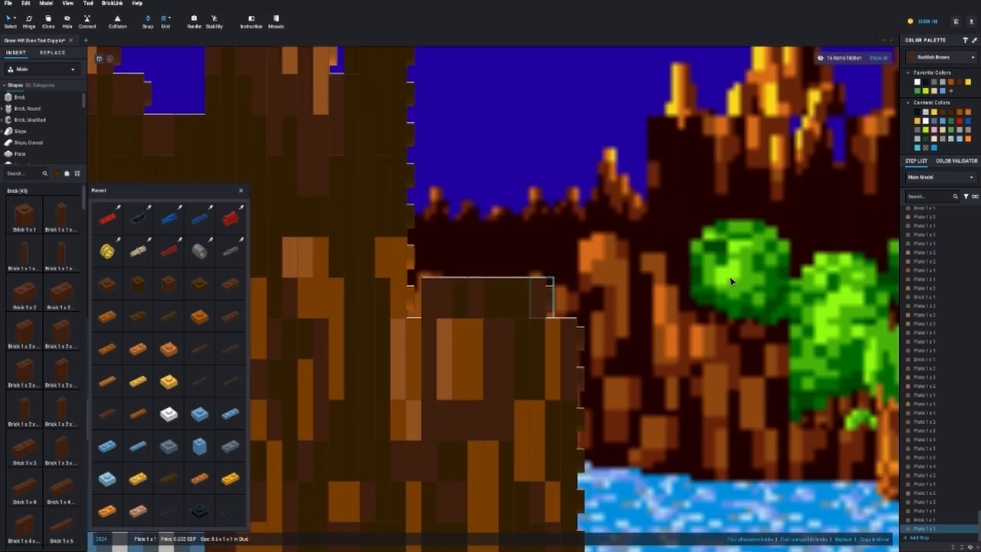